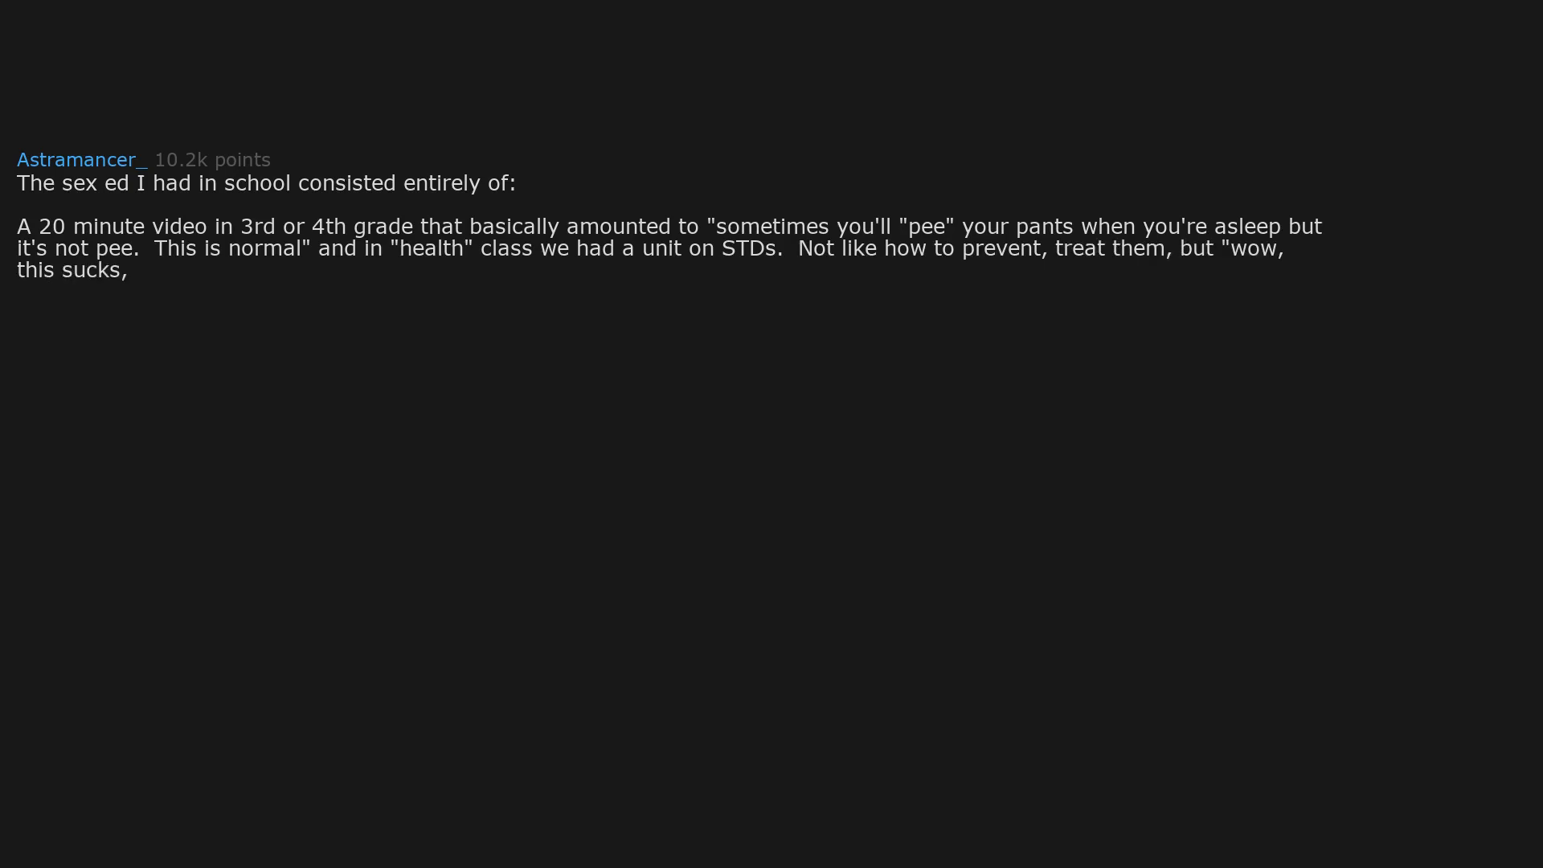
type("look at all those rashes and hives you can get.\"")
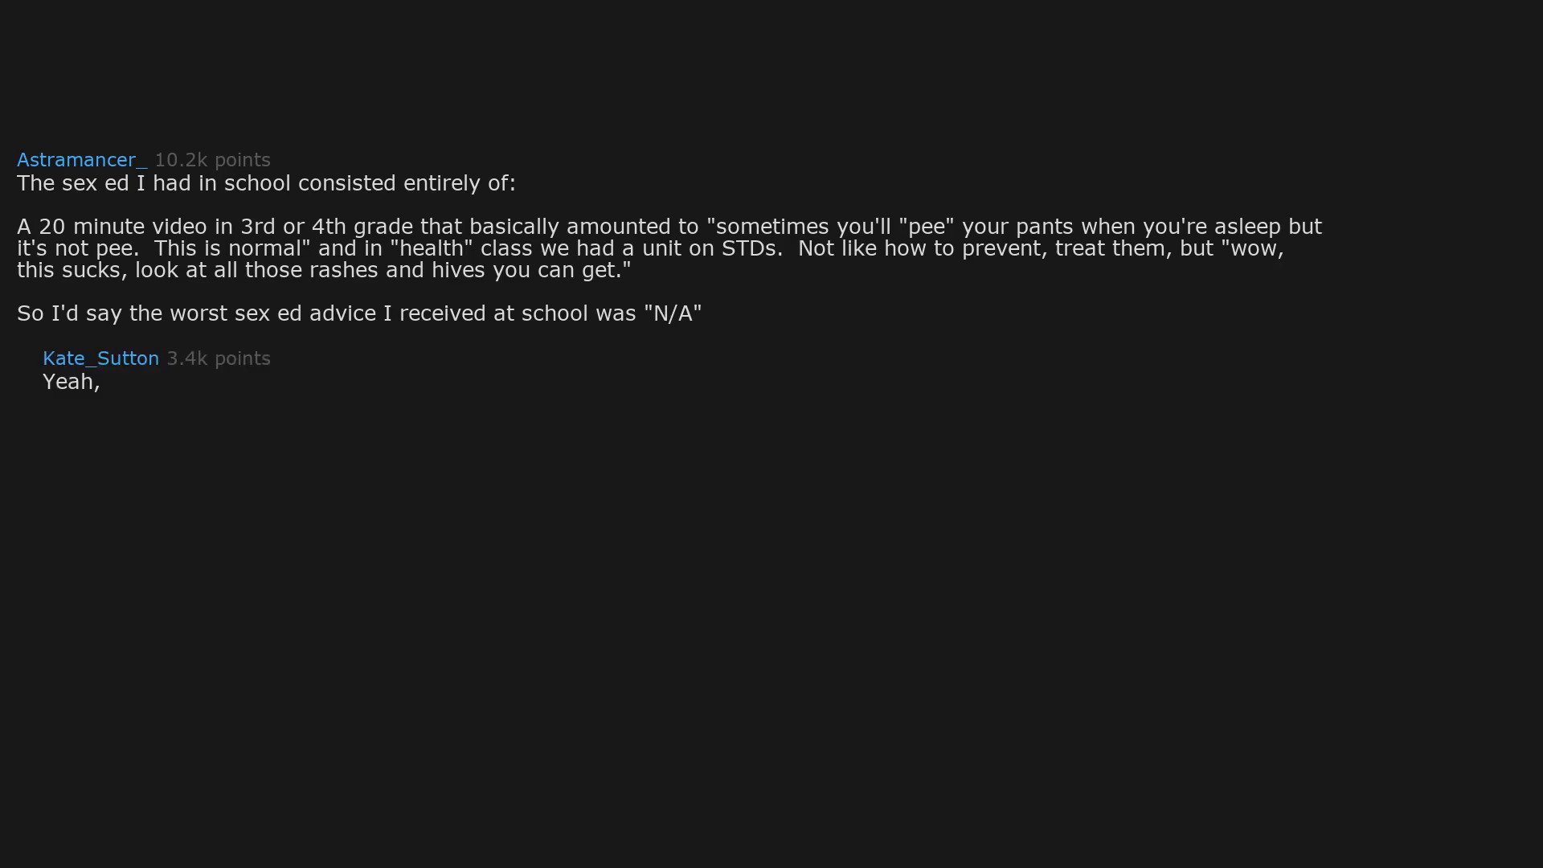
type("the sex ed I got at school was basically \"look at these horrific pictures of STDs. The only way to not get them is to not have sex.")
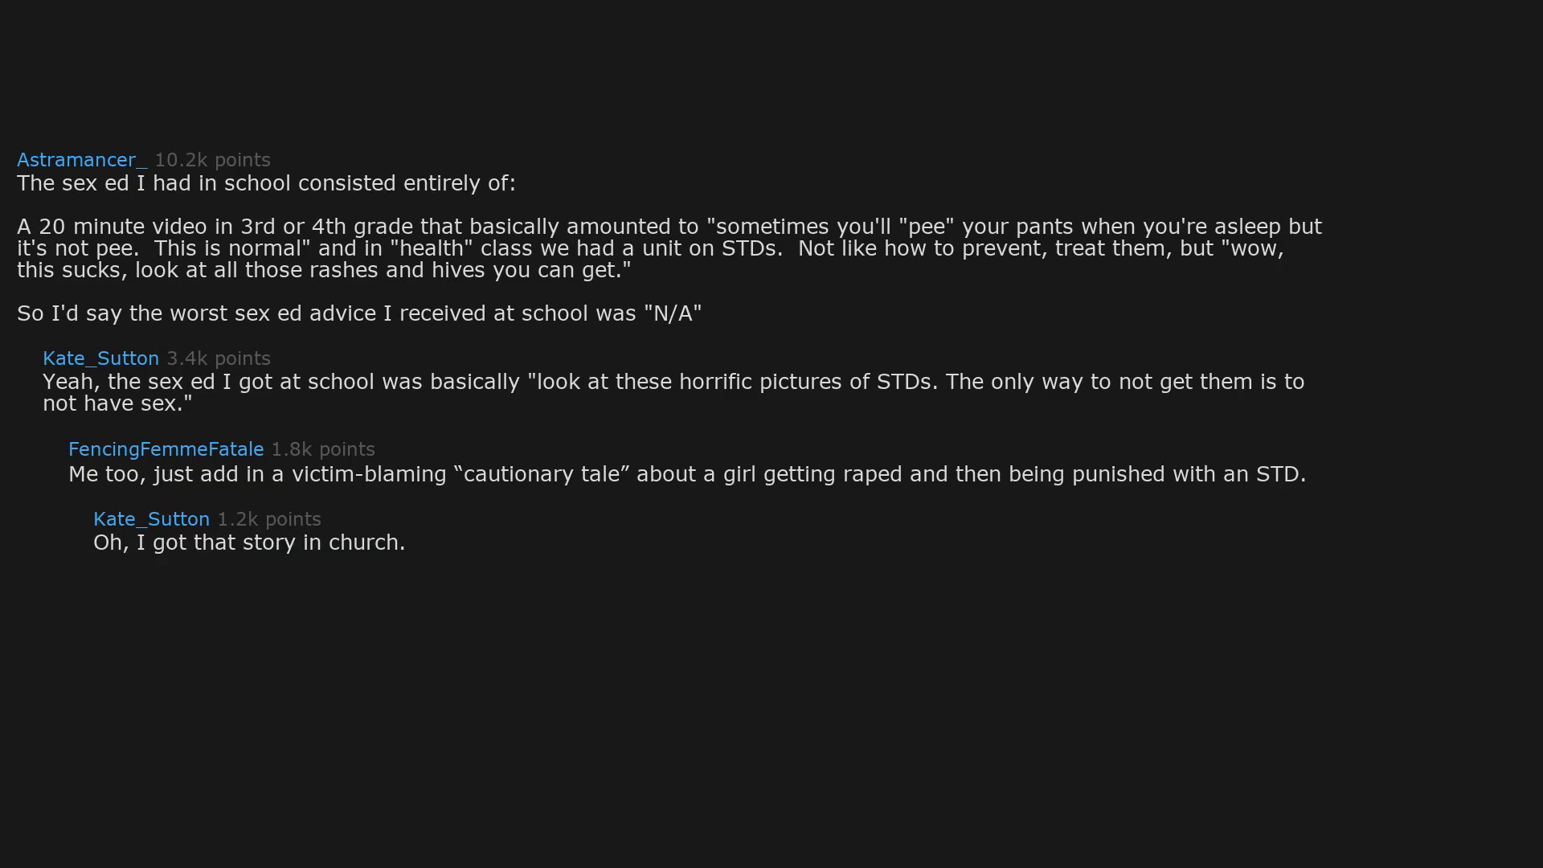
type("Also it was the girl's fault for not dressing modestly.")
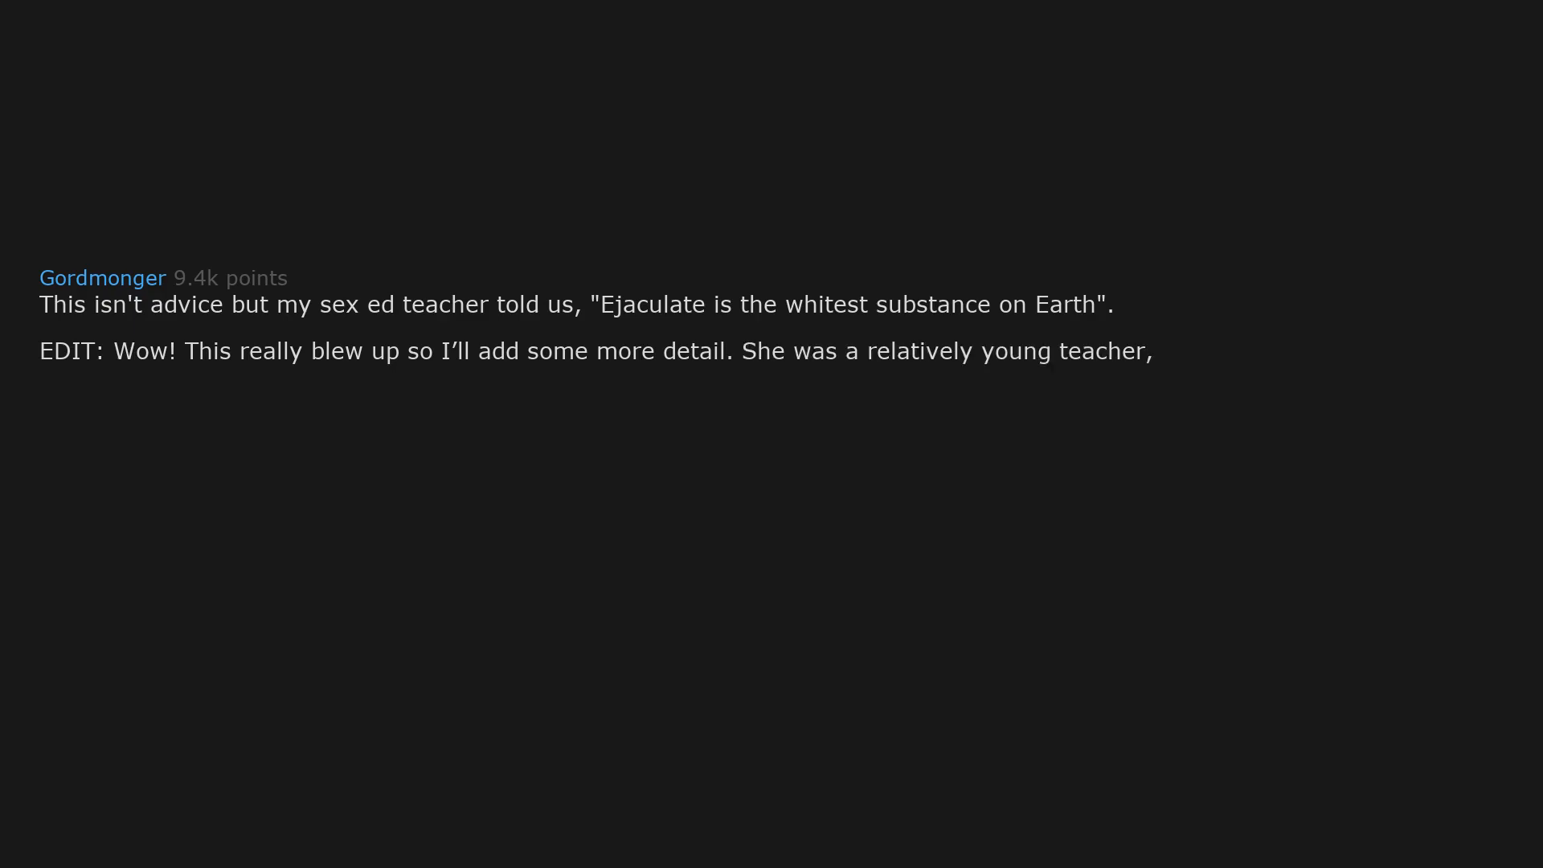
type("I did argue with her but she just told me to stop being difficult.")
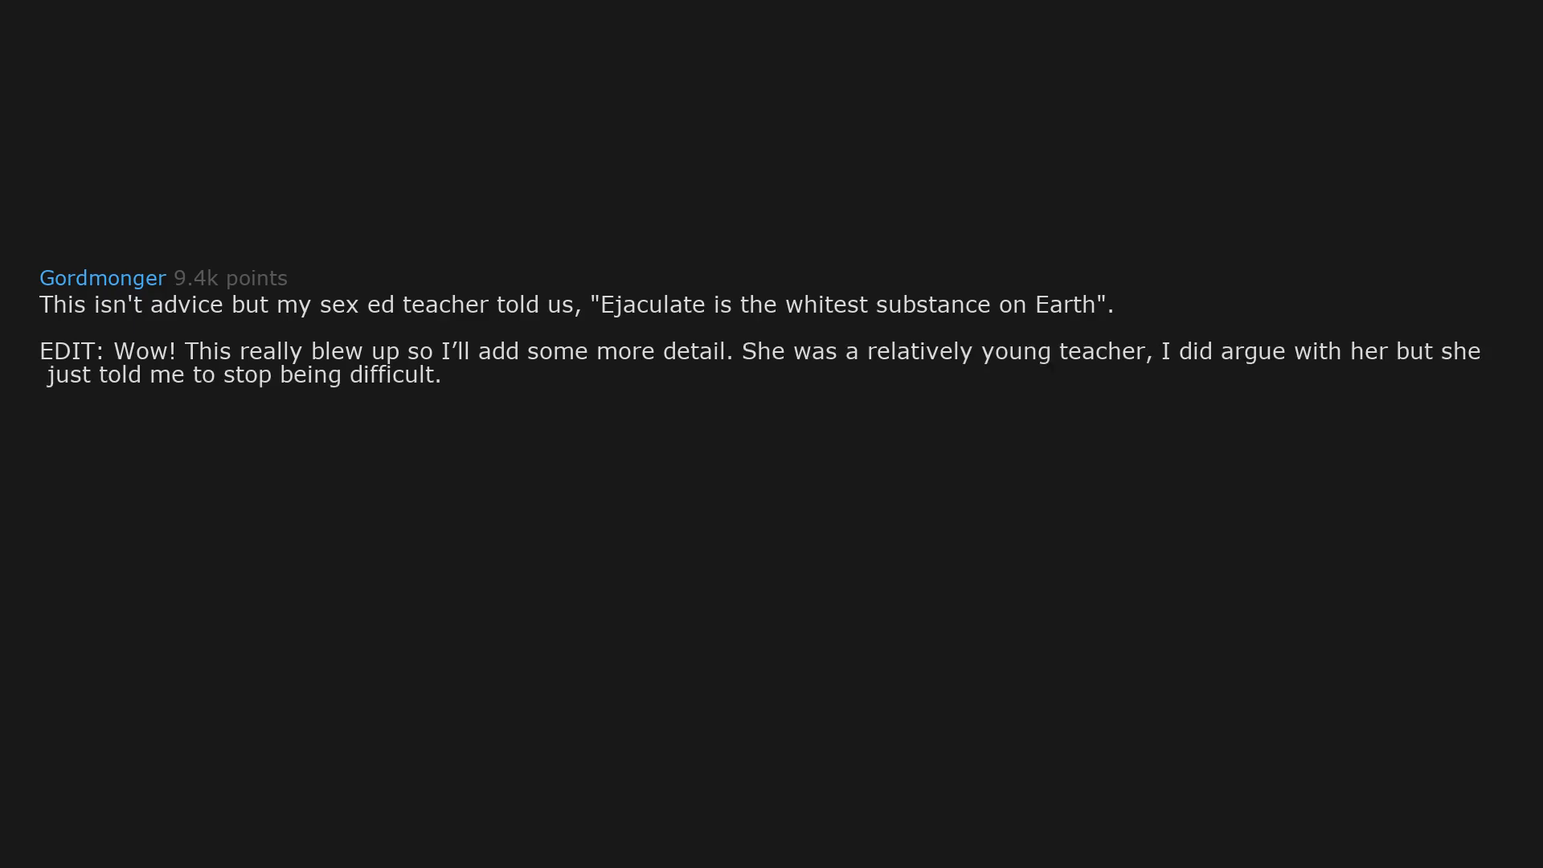
type("I insisted she was wrong but she said the text book knew more than me.")
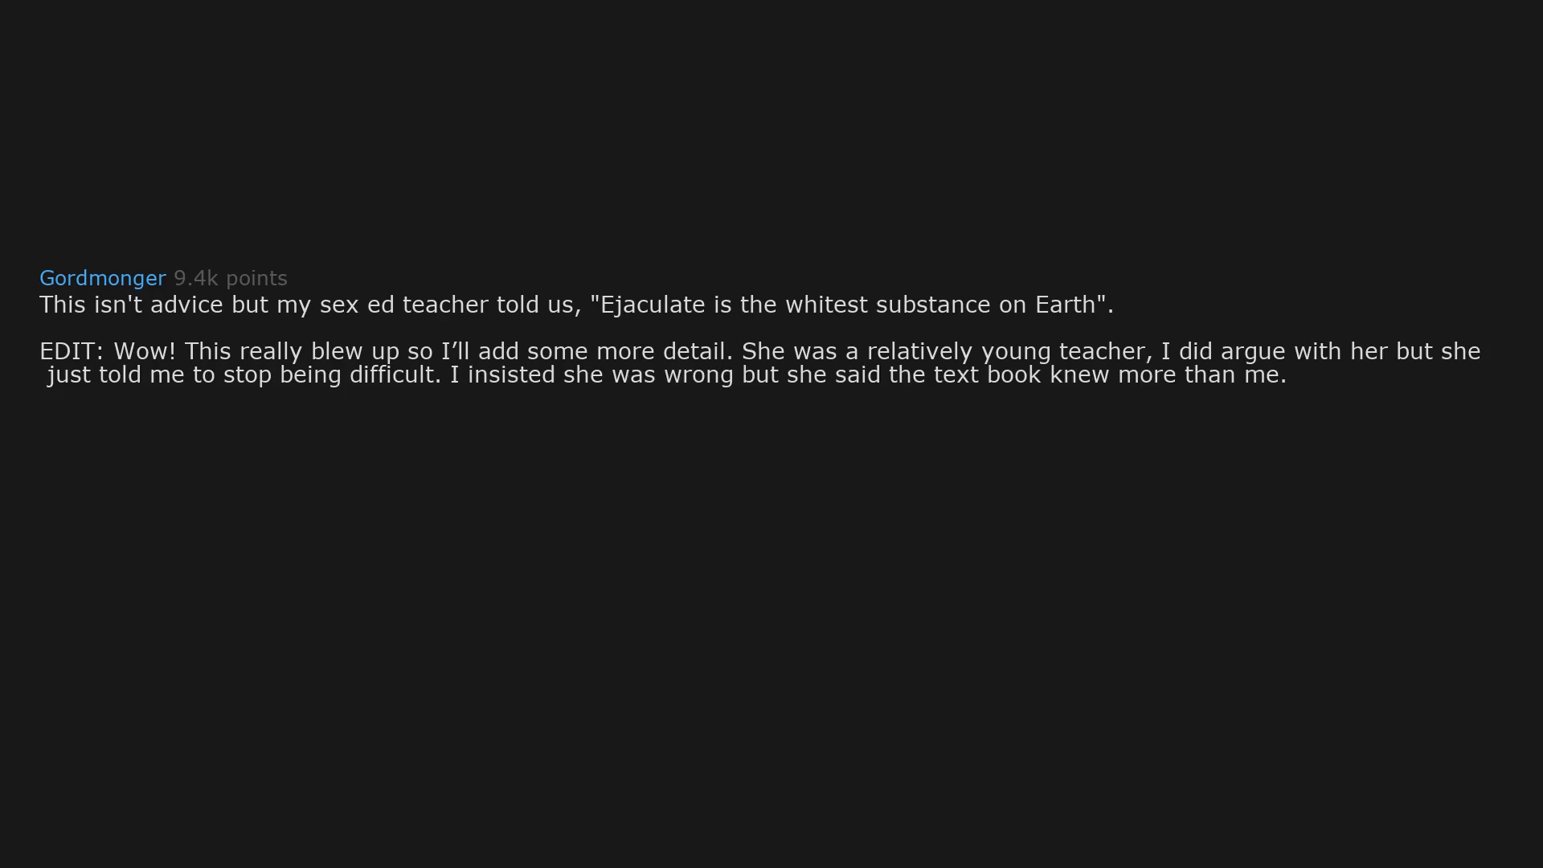
type("(But being teenage boy at the time,")
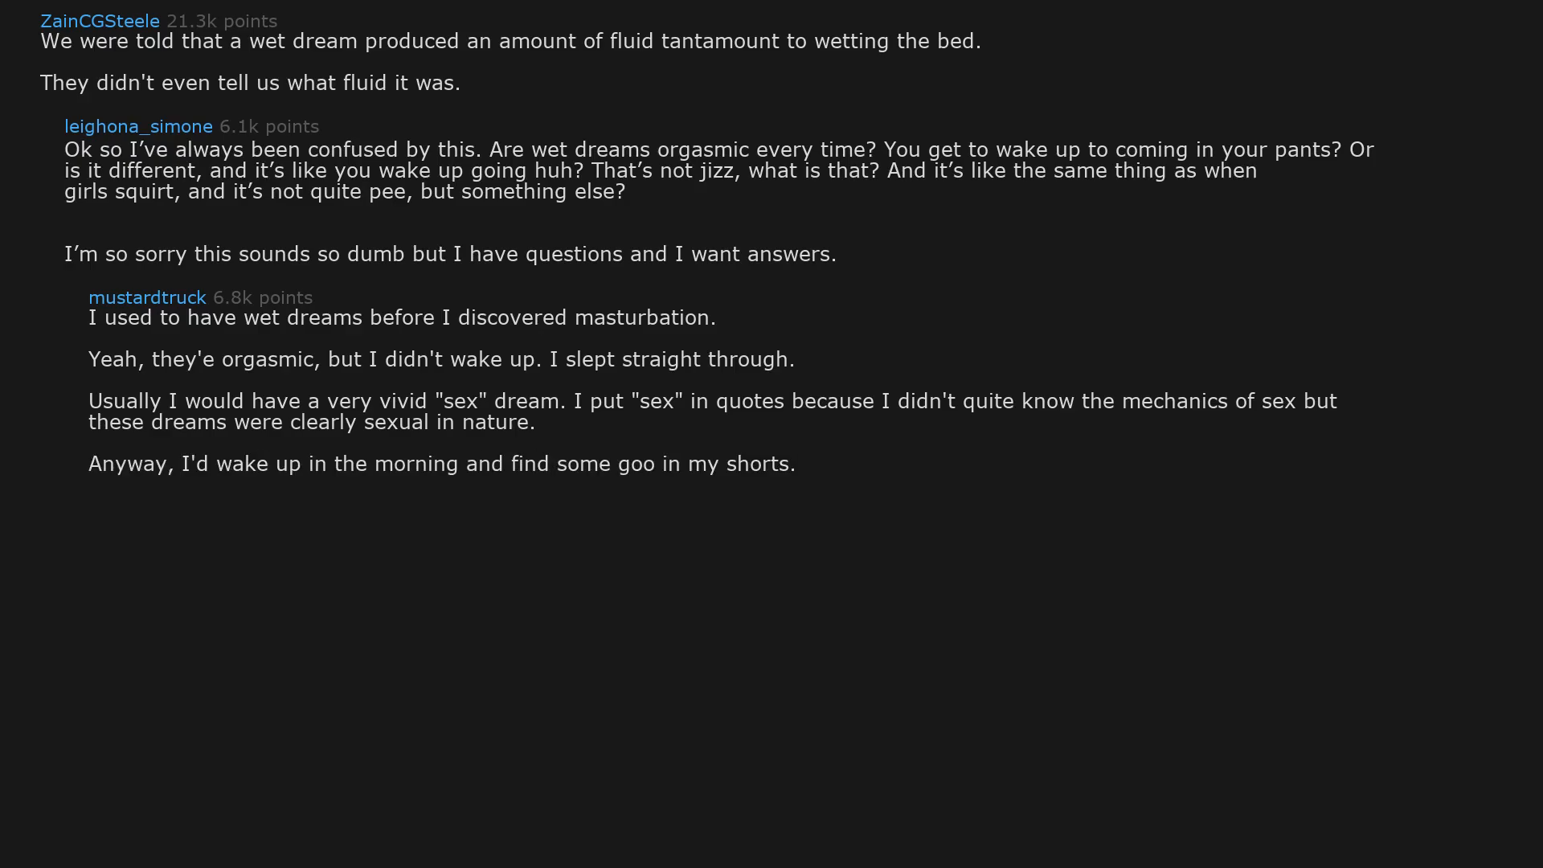
type("I didn't quite know exactly what it was, but I knew it was connected.")
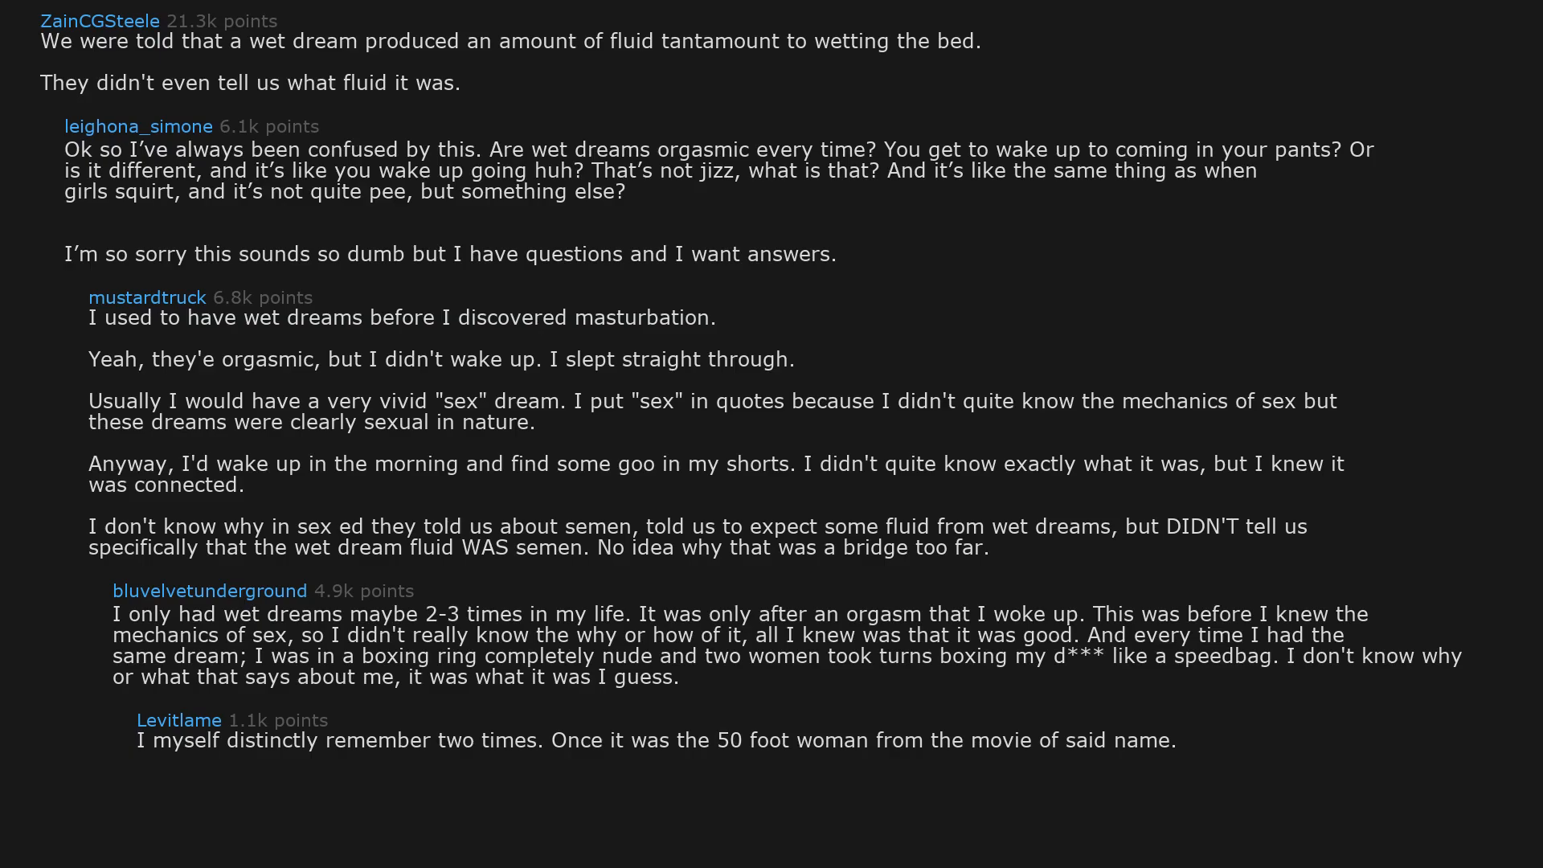
type("A movie old when I saw it.")
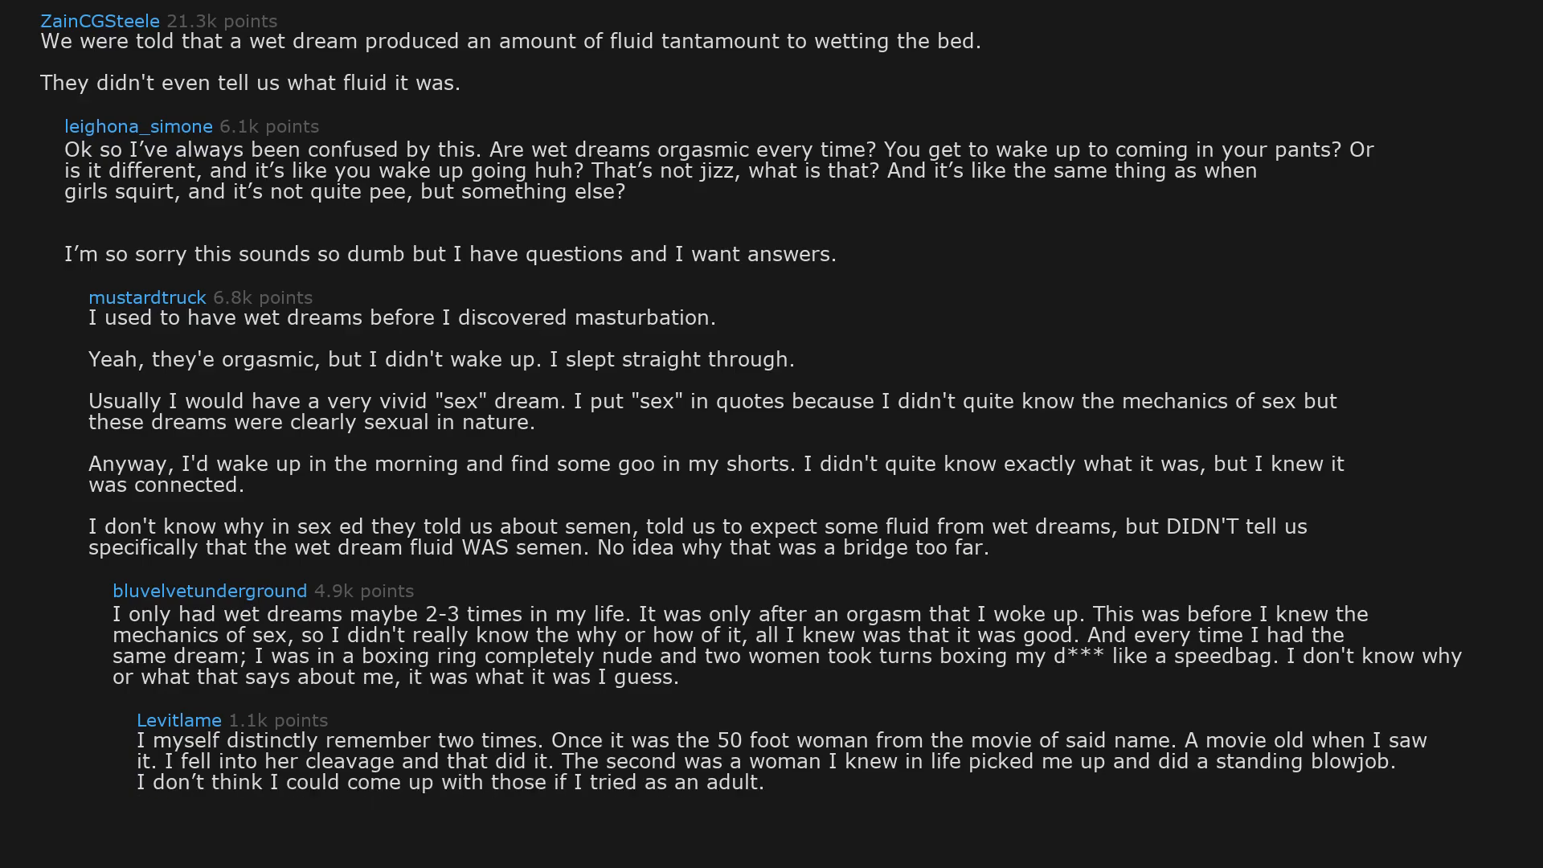
scroll("down", 3)
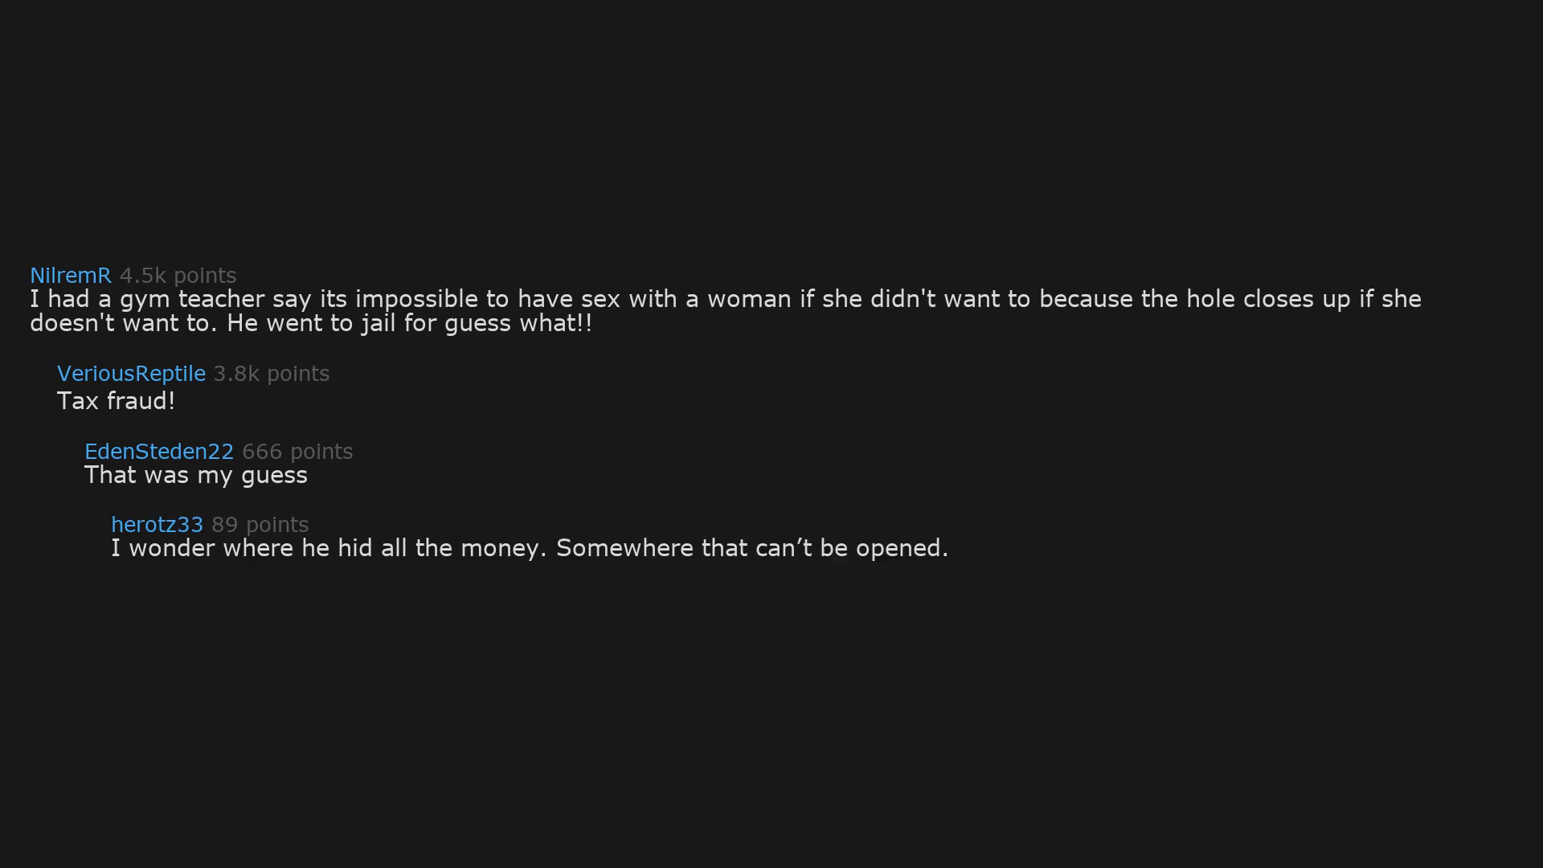
scroll("up", 3)
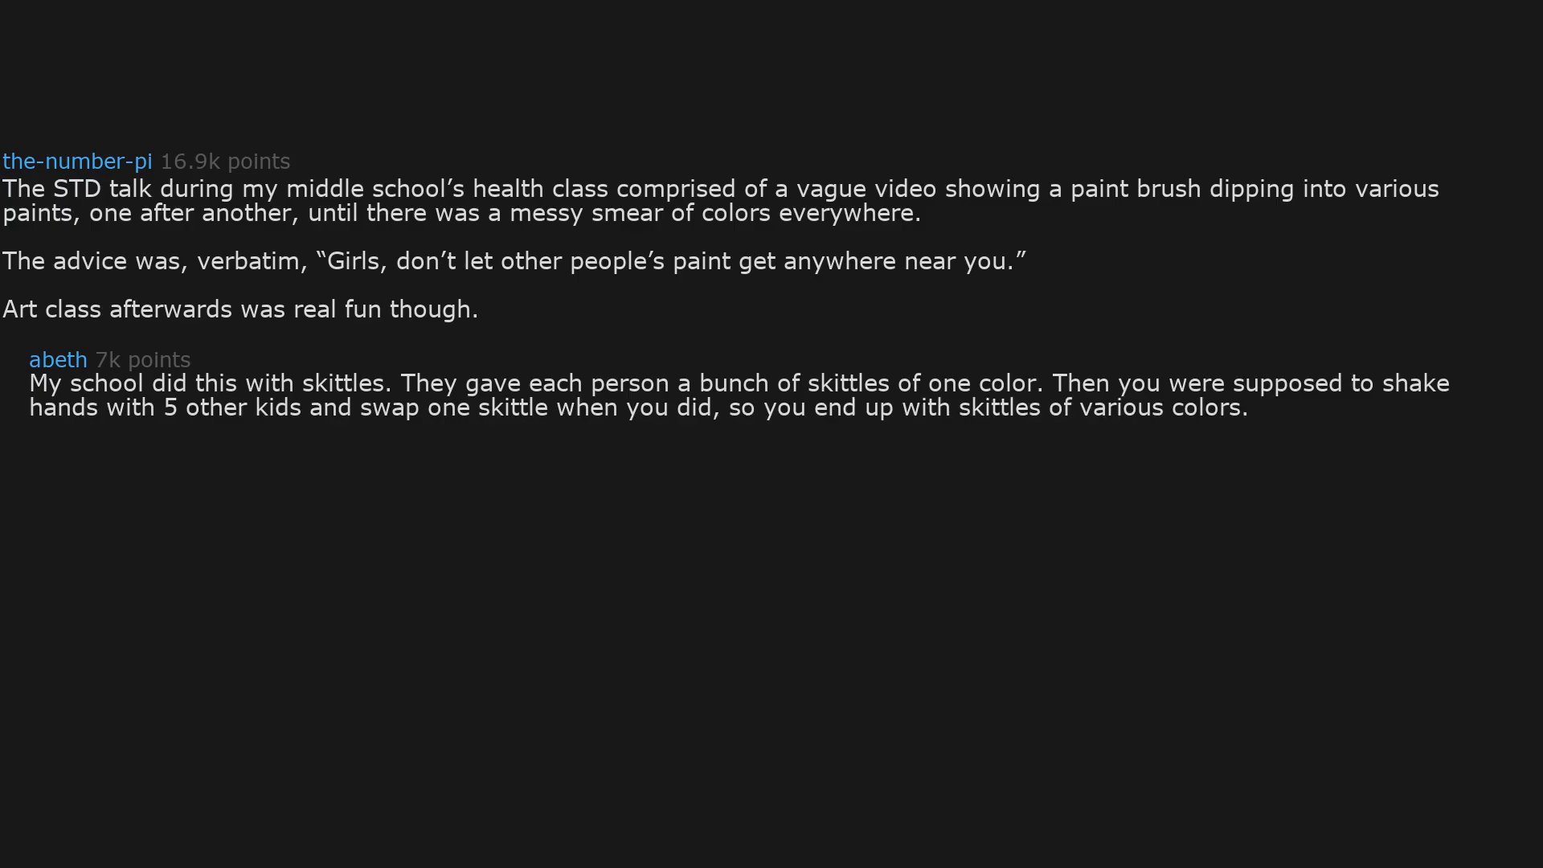
type("Then at the end, they said \"Hand shaking was sex,")
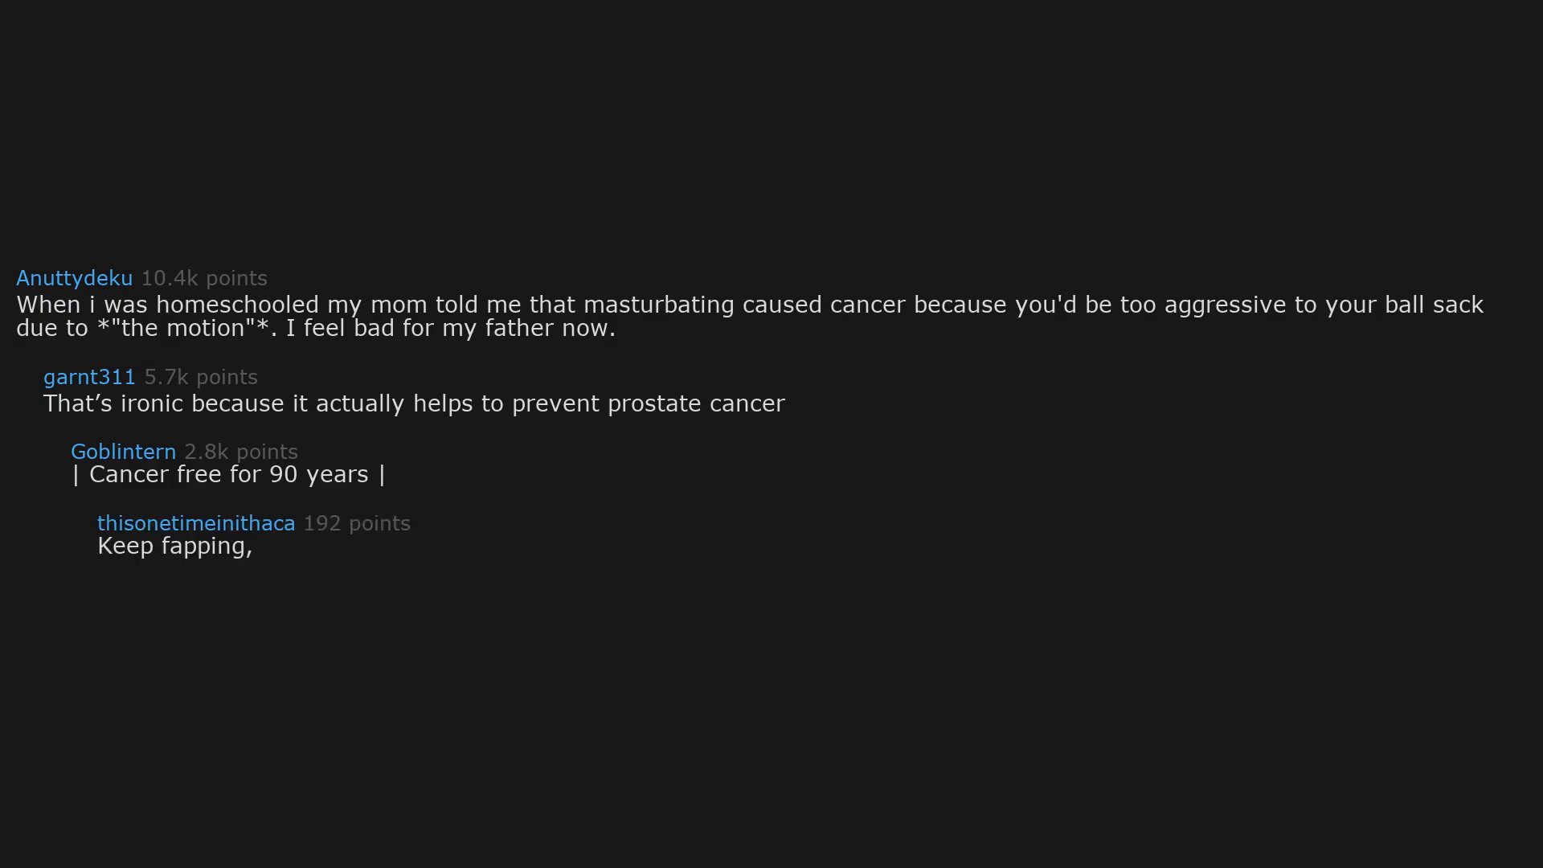
type("you fabulous nonagenarian,")
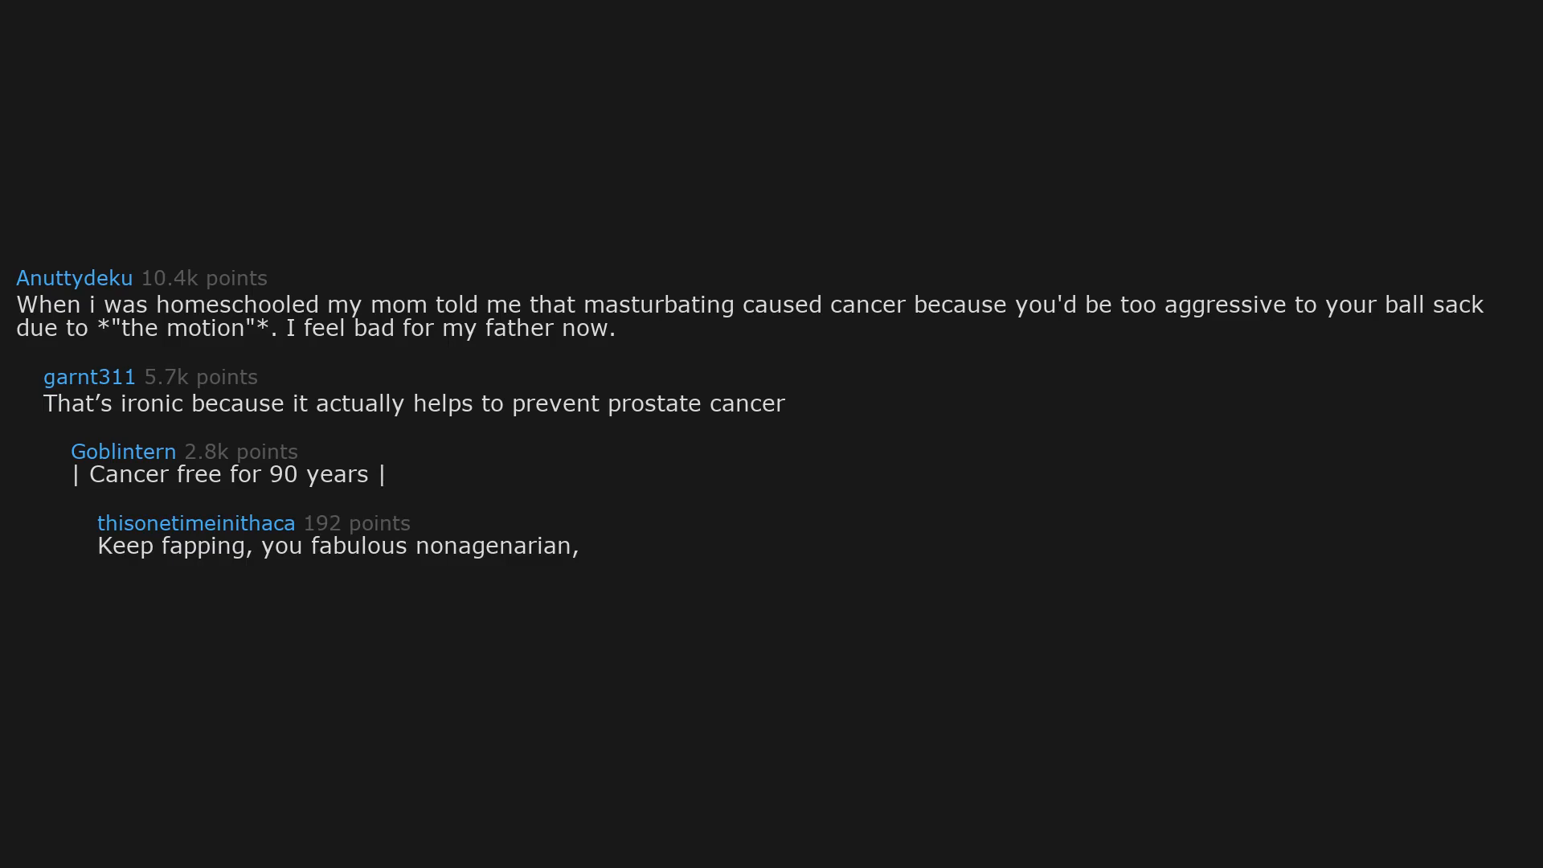
scroll("up", 3)
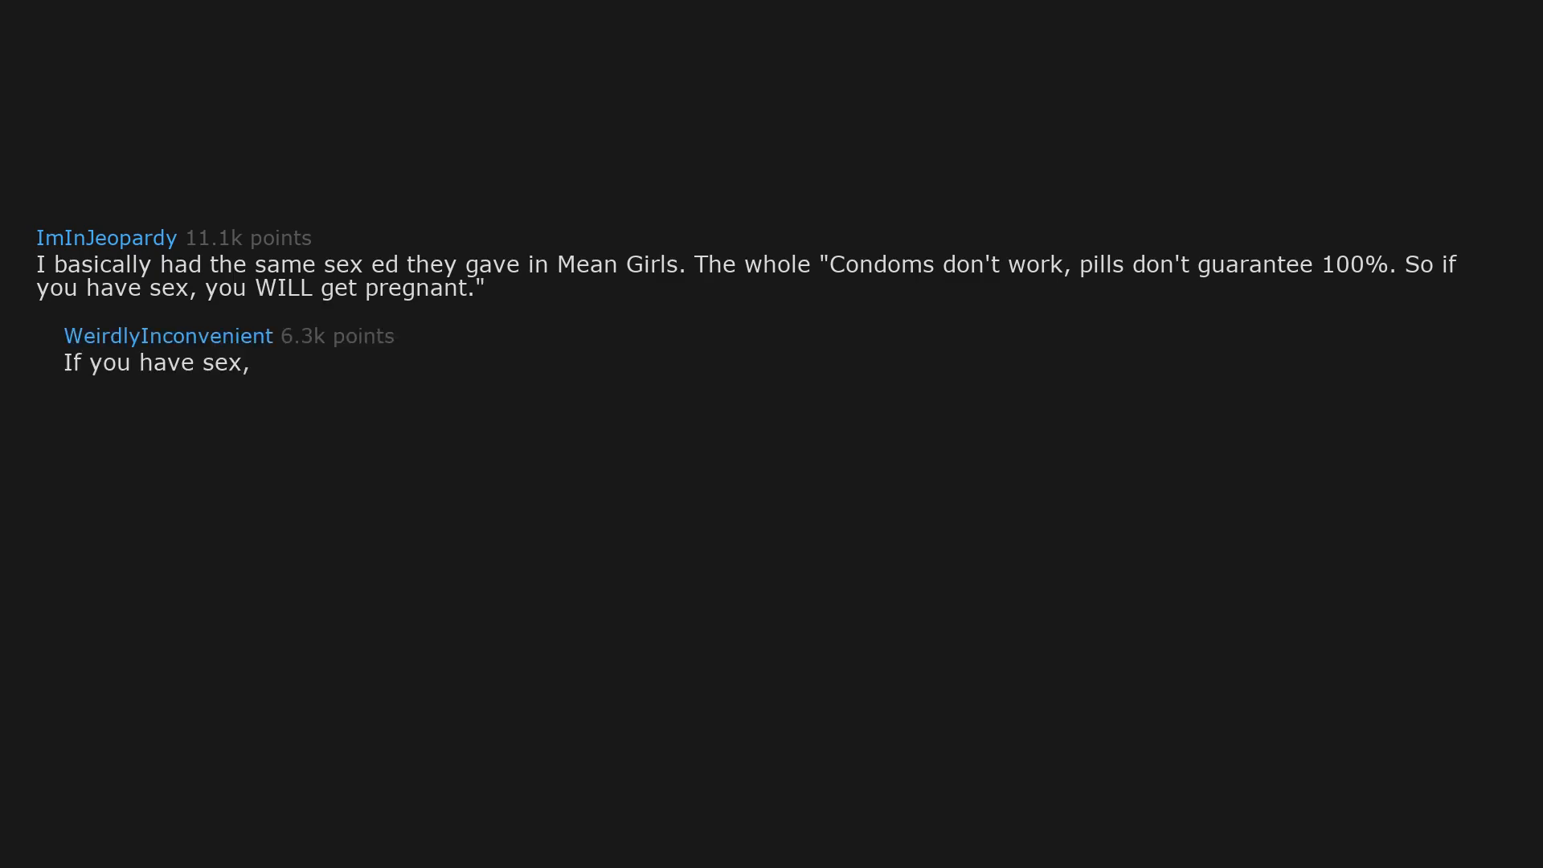
type("you'll get pregnant and die")
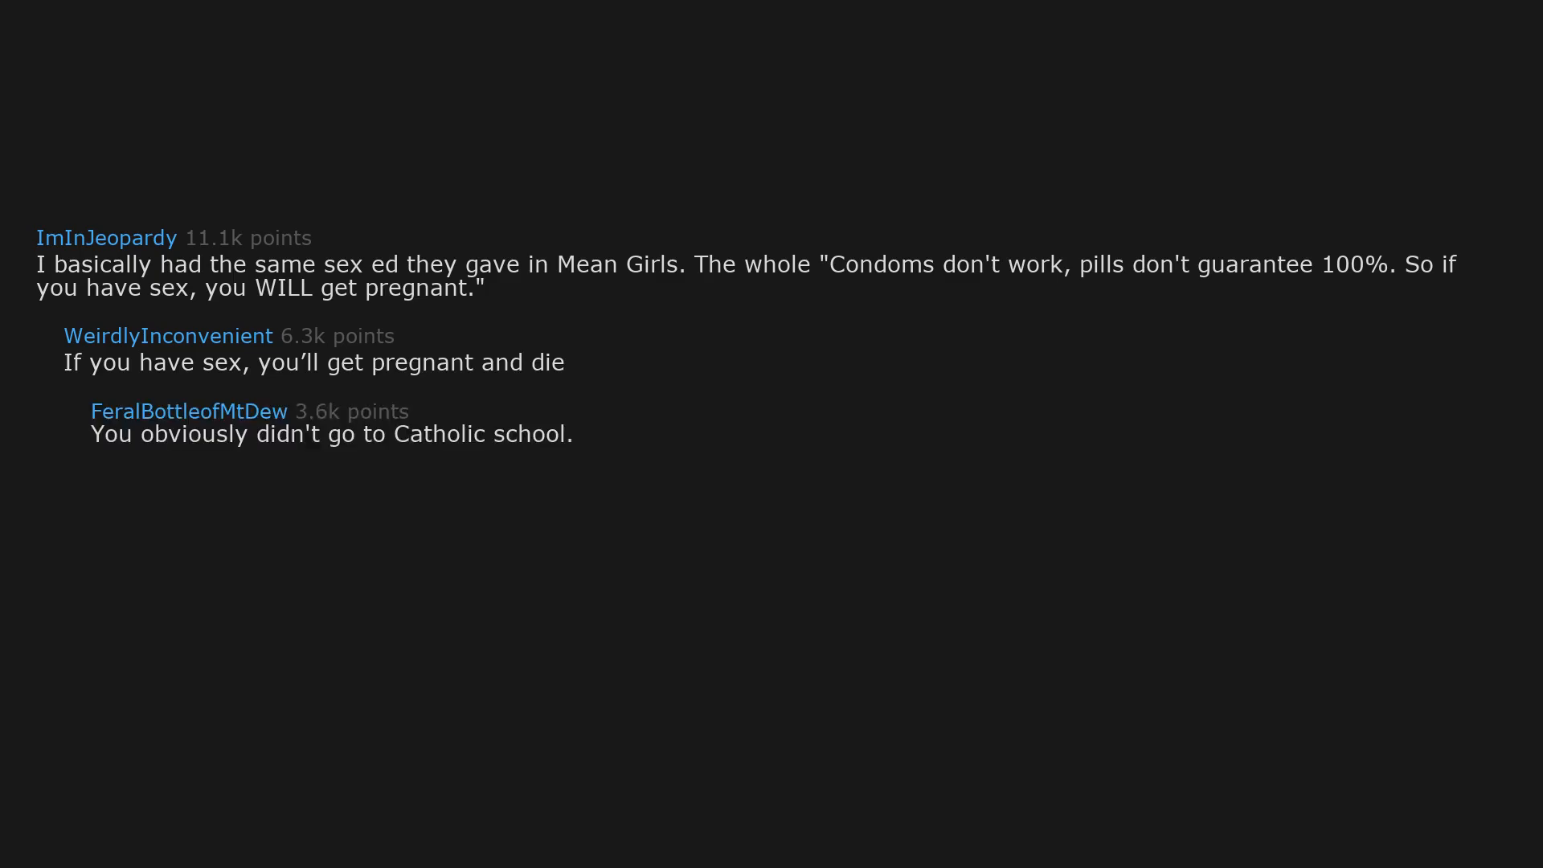
type("At Catholic school its get pregnant,")
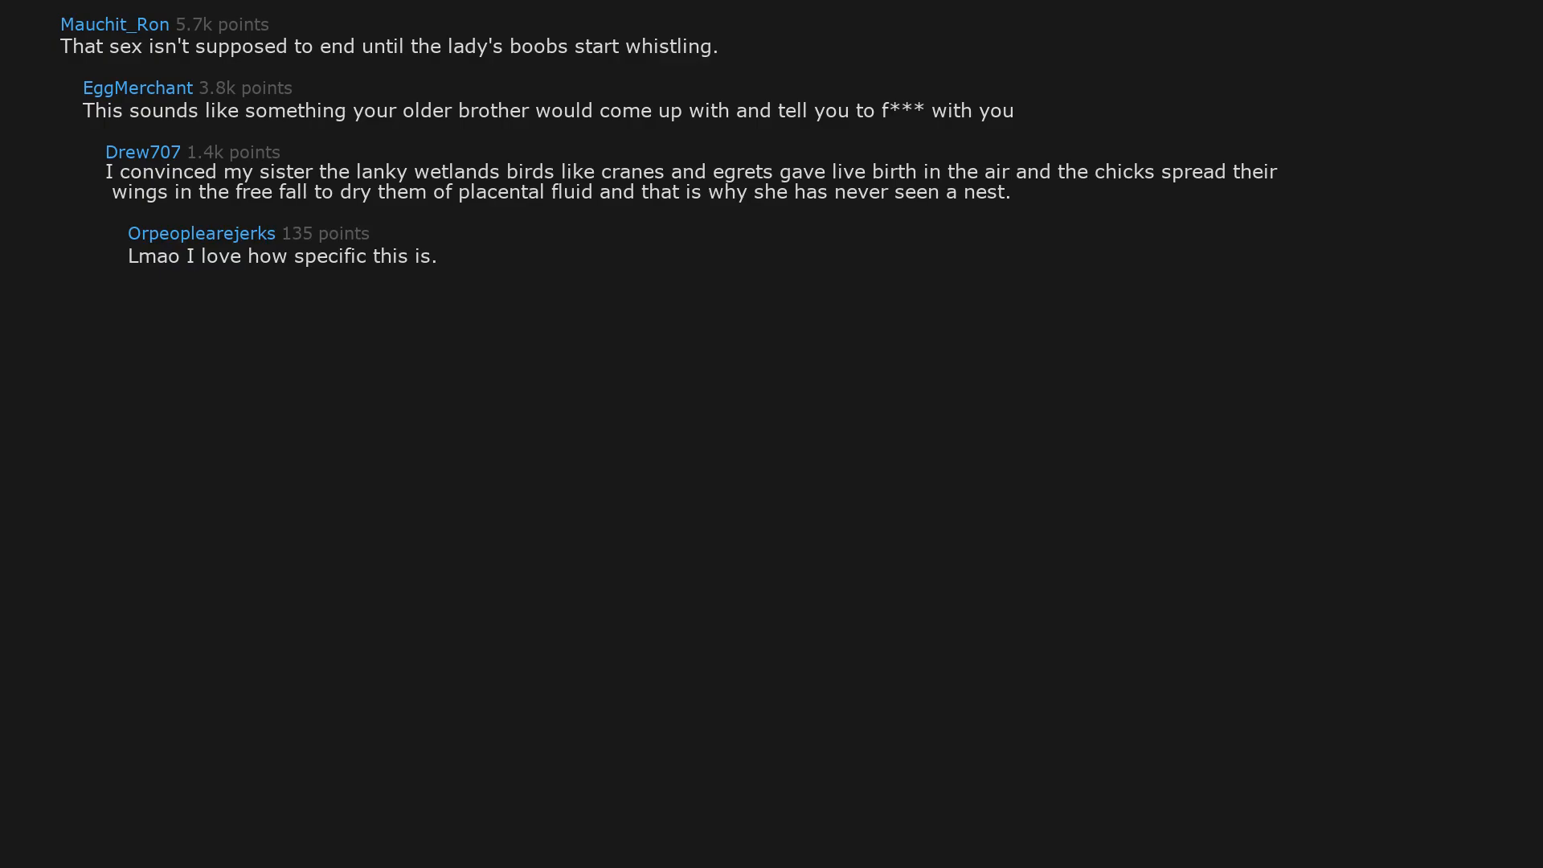
type("They just come out completely independent for life.")
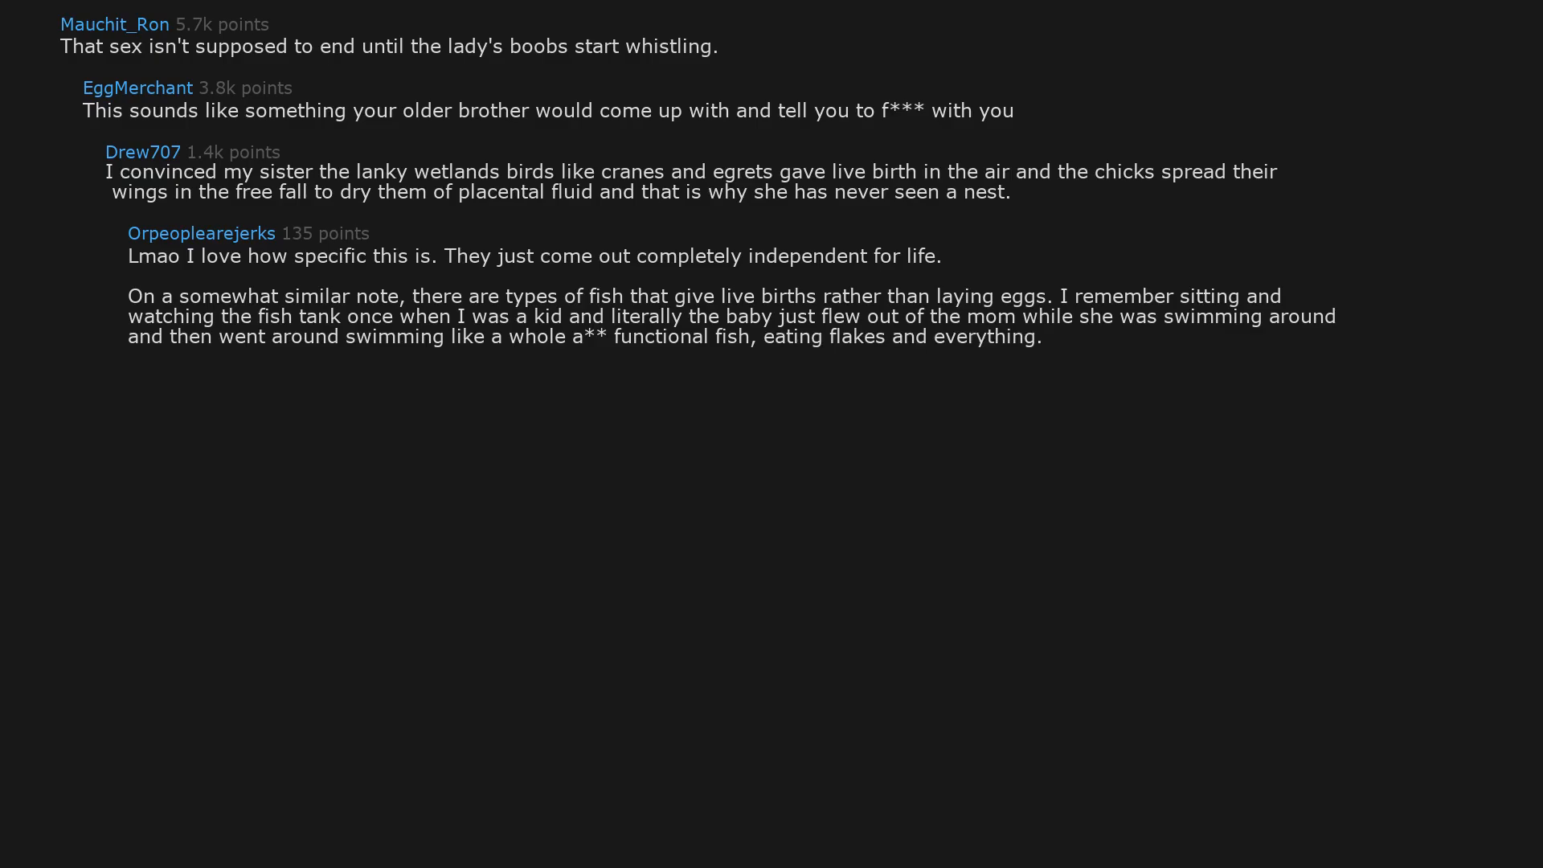
type("Blew my mind.")
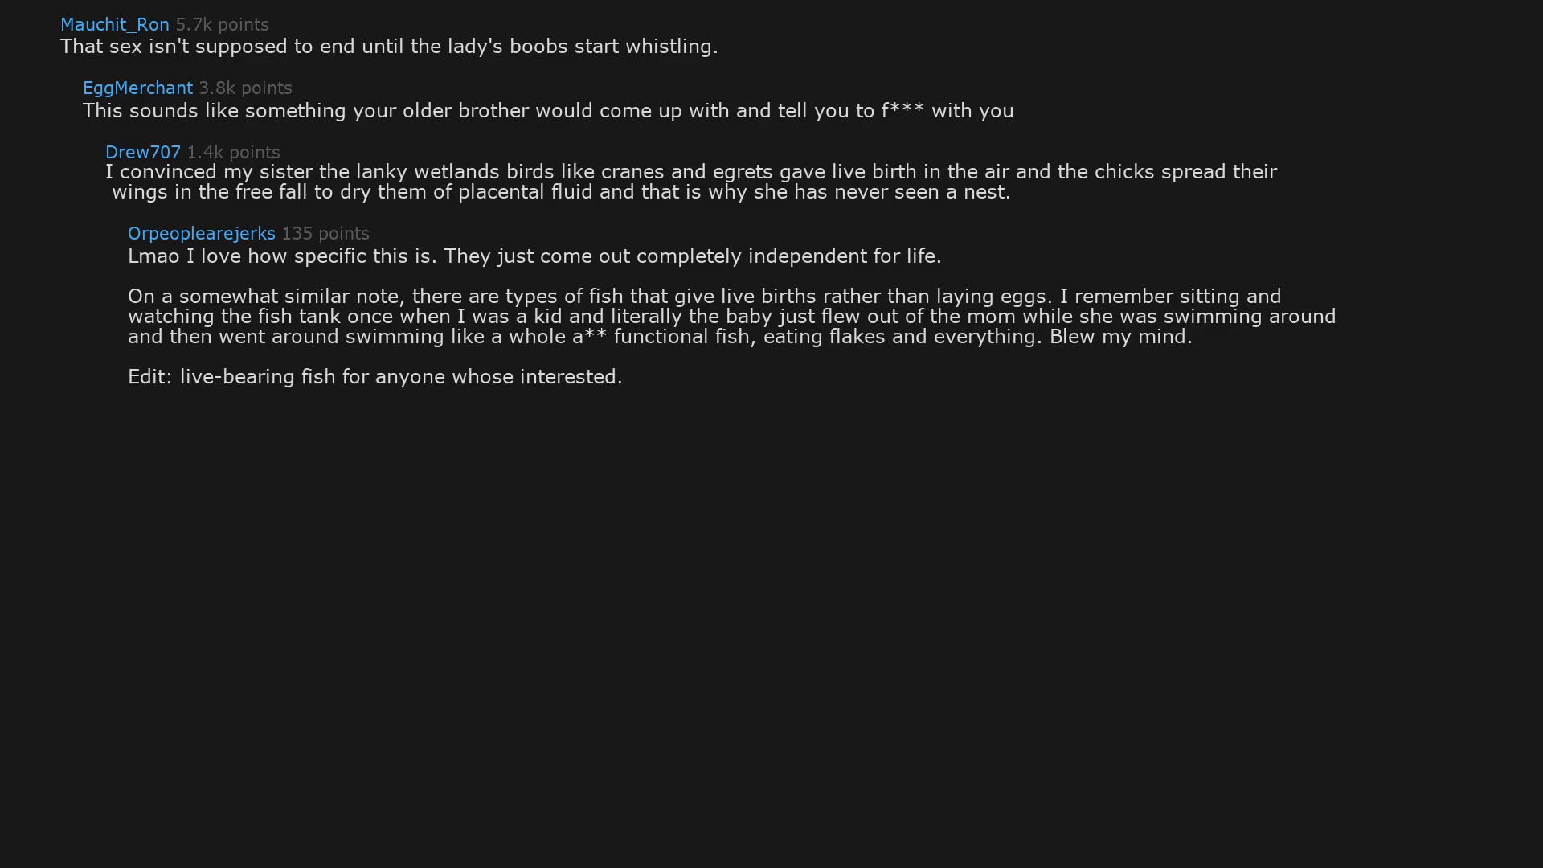
type("Includes the endlers livebearer, guppy,")
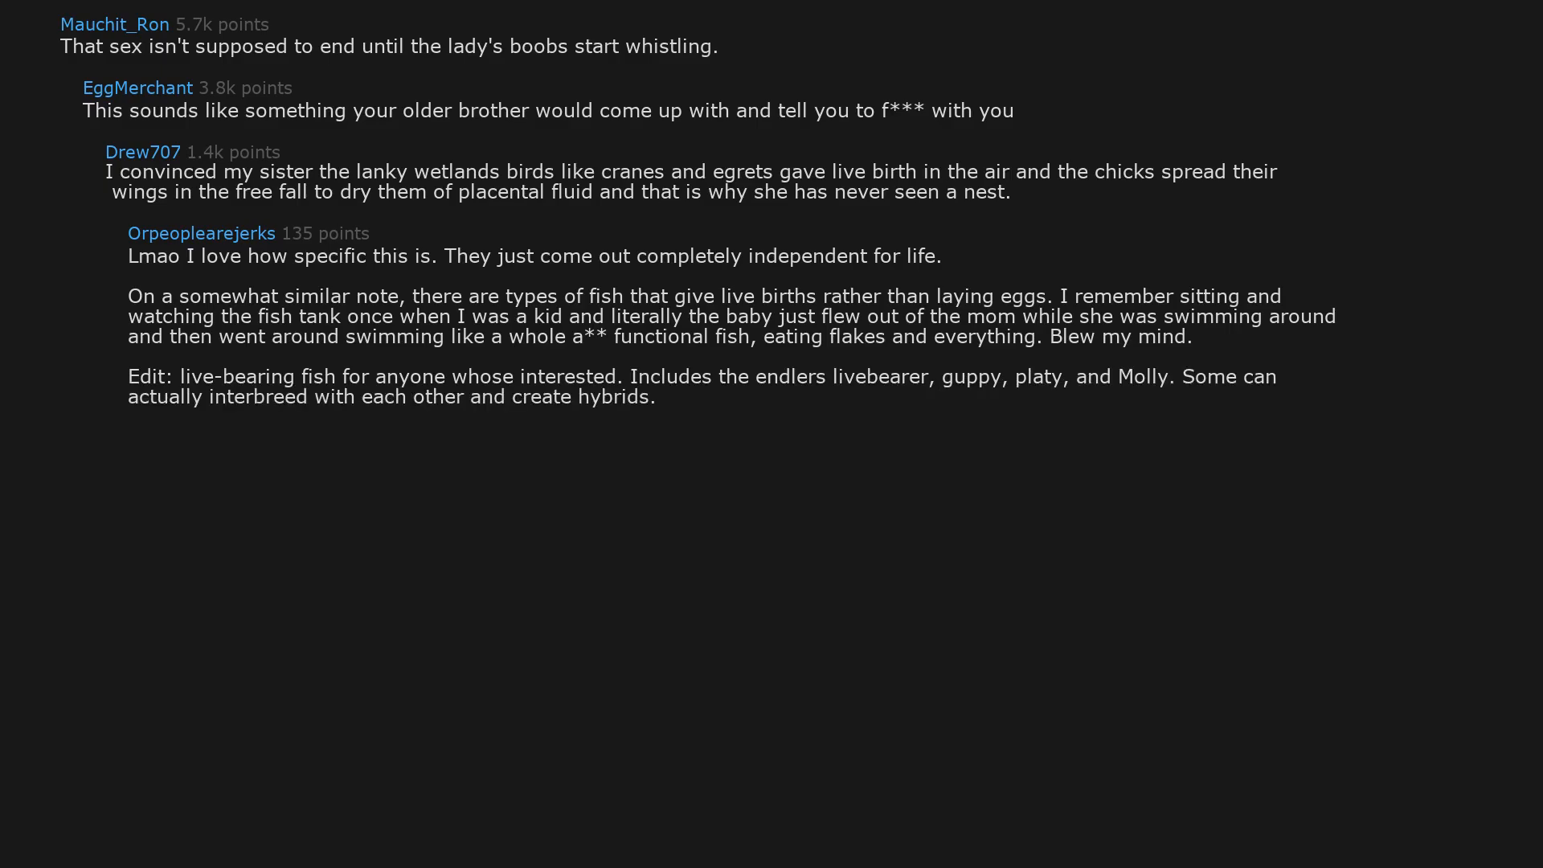
type("Fact: if you have males and females, you will have millions of babies in no time.")
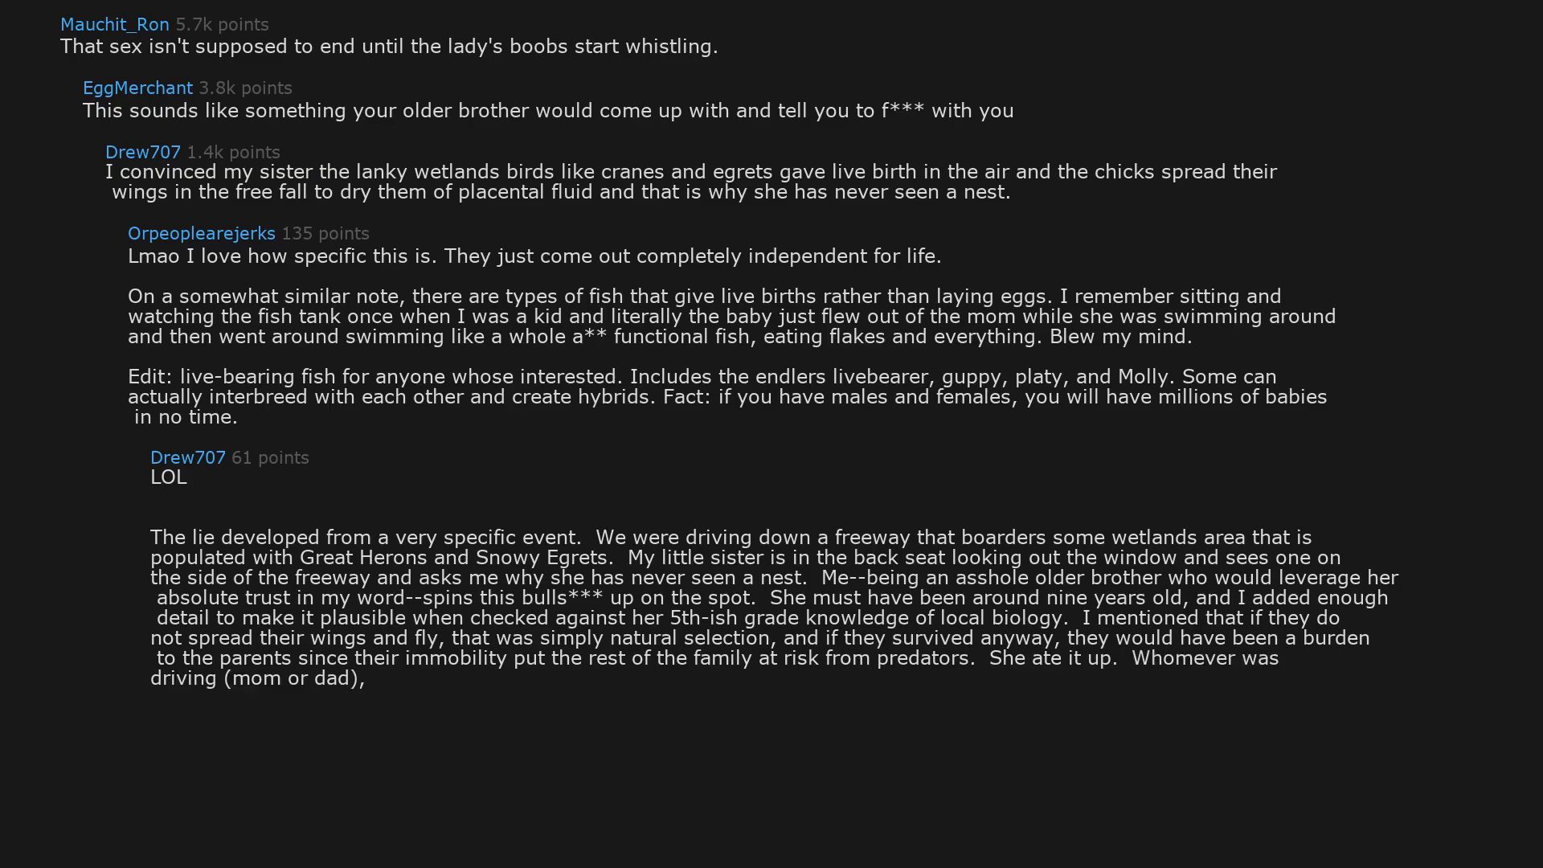
type("just let this happen.")
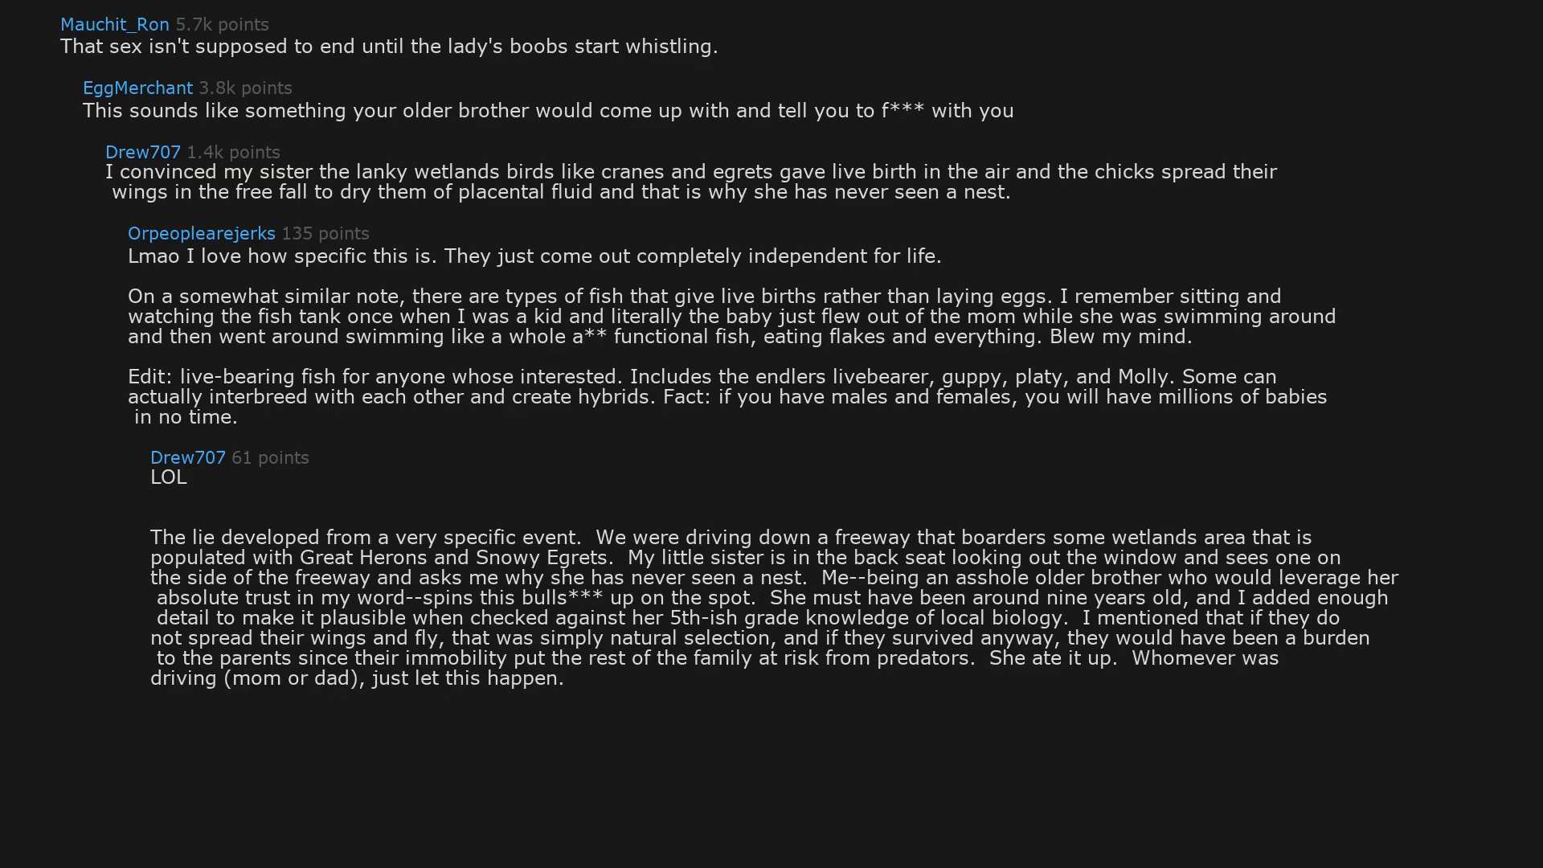